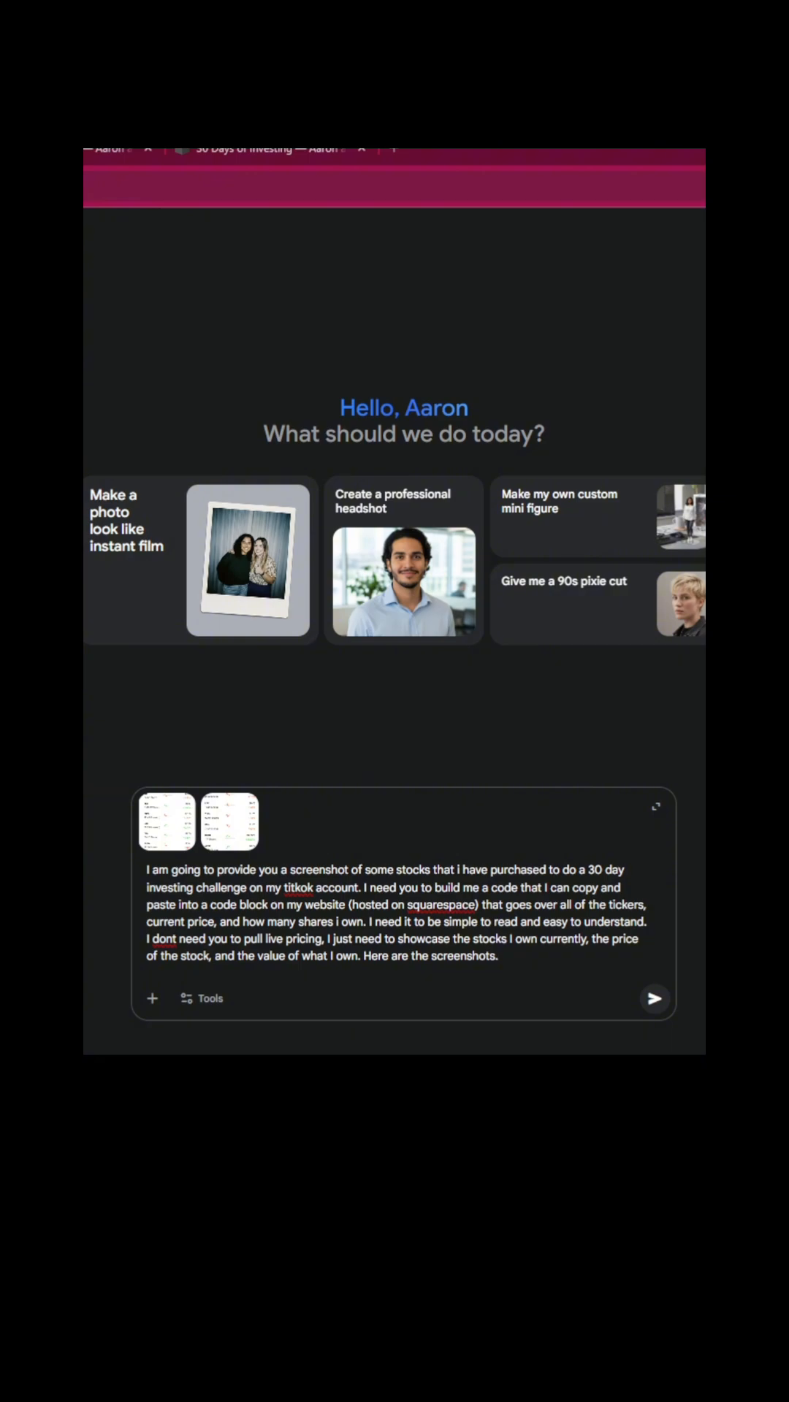
- Turn on Canvas and send the portfolio request with both holdings screenshots attached
{"action": "left_click", "coordinate": [208, 998]}
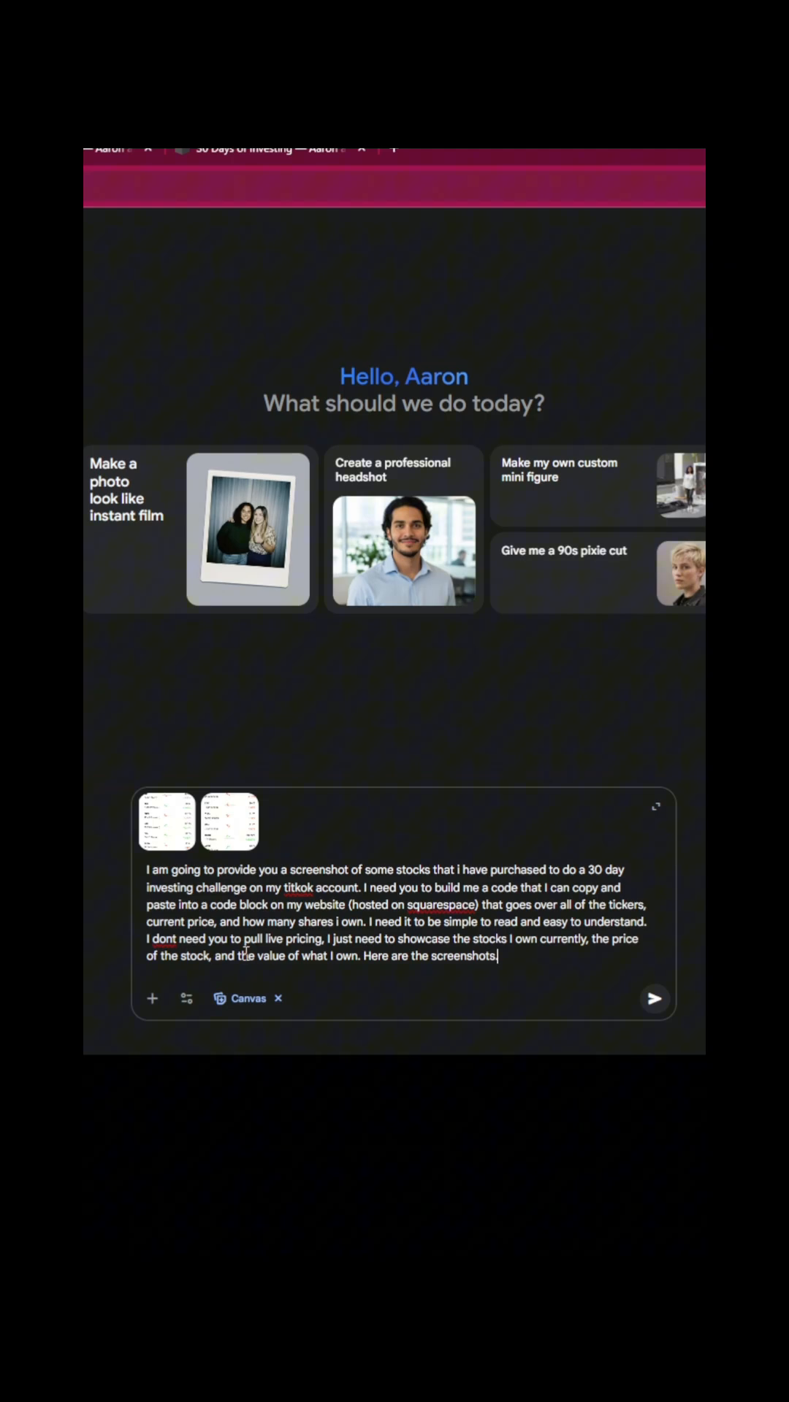
{"action": "mouse_move", "coordinate": [167, 821]}
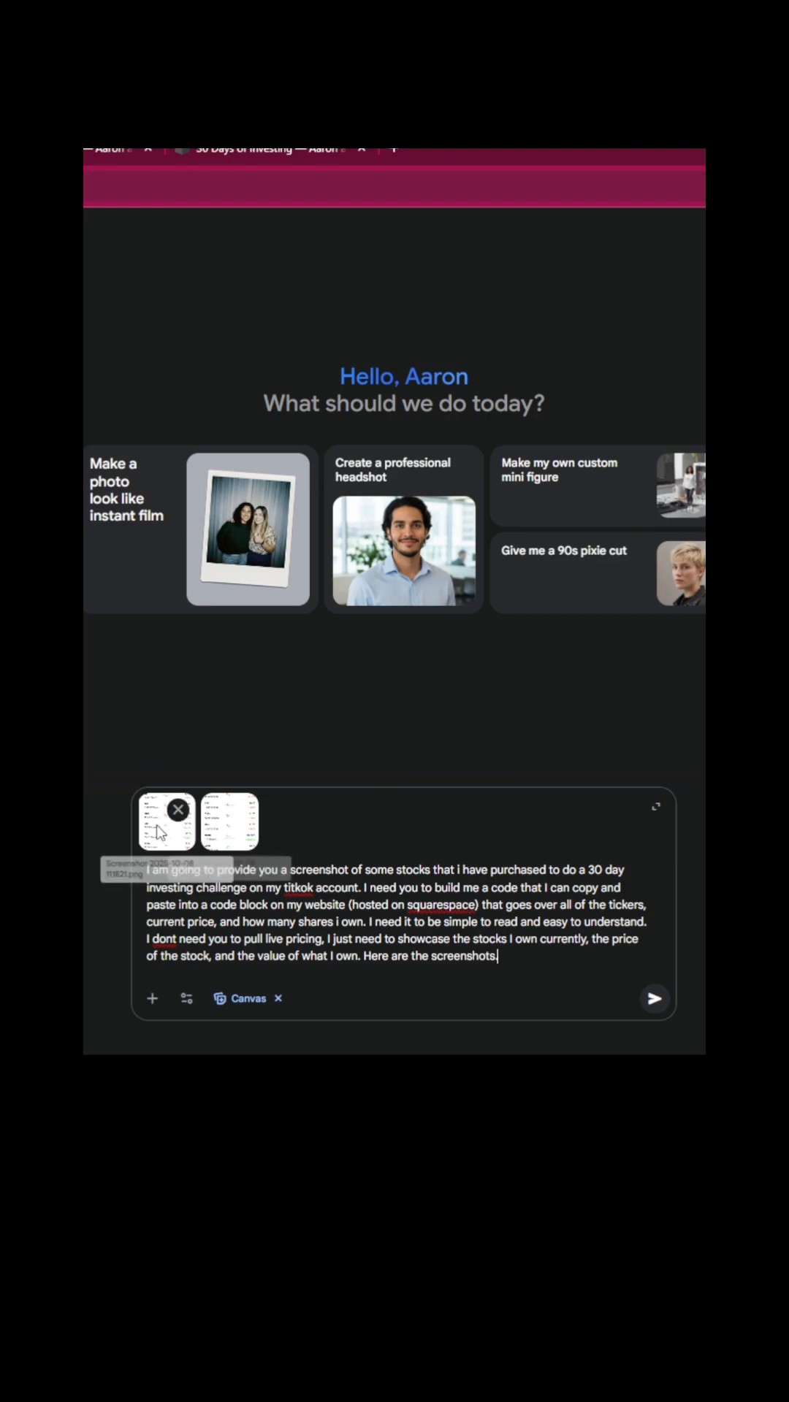
{"action": "mouse_move", "coordinate": [295, 866]}
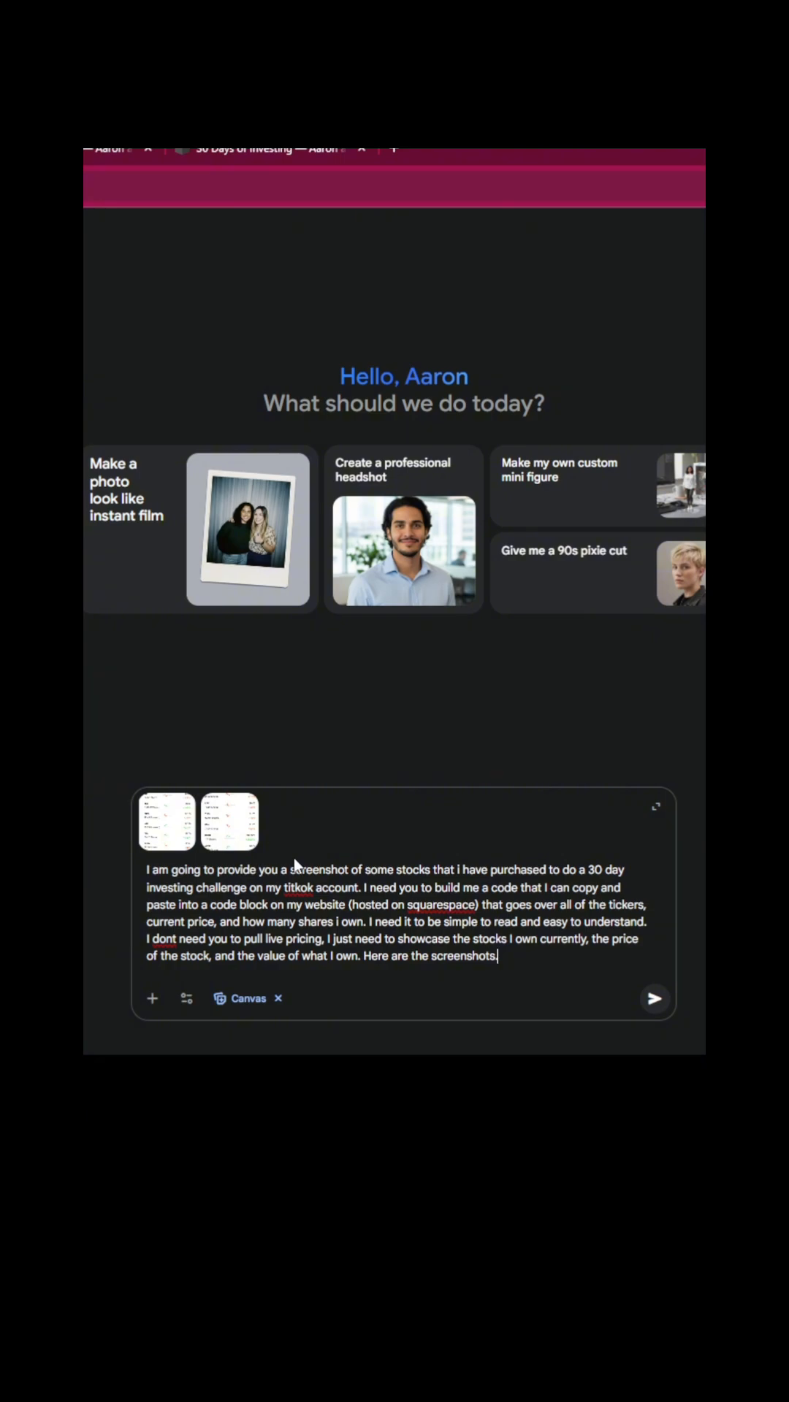
{"action": "mouse_move", "coordinate": [661, 988]}
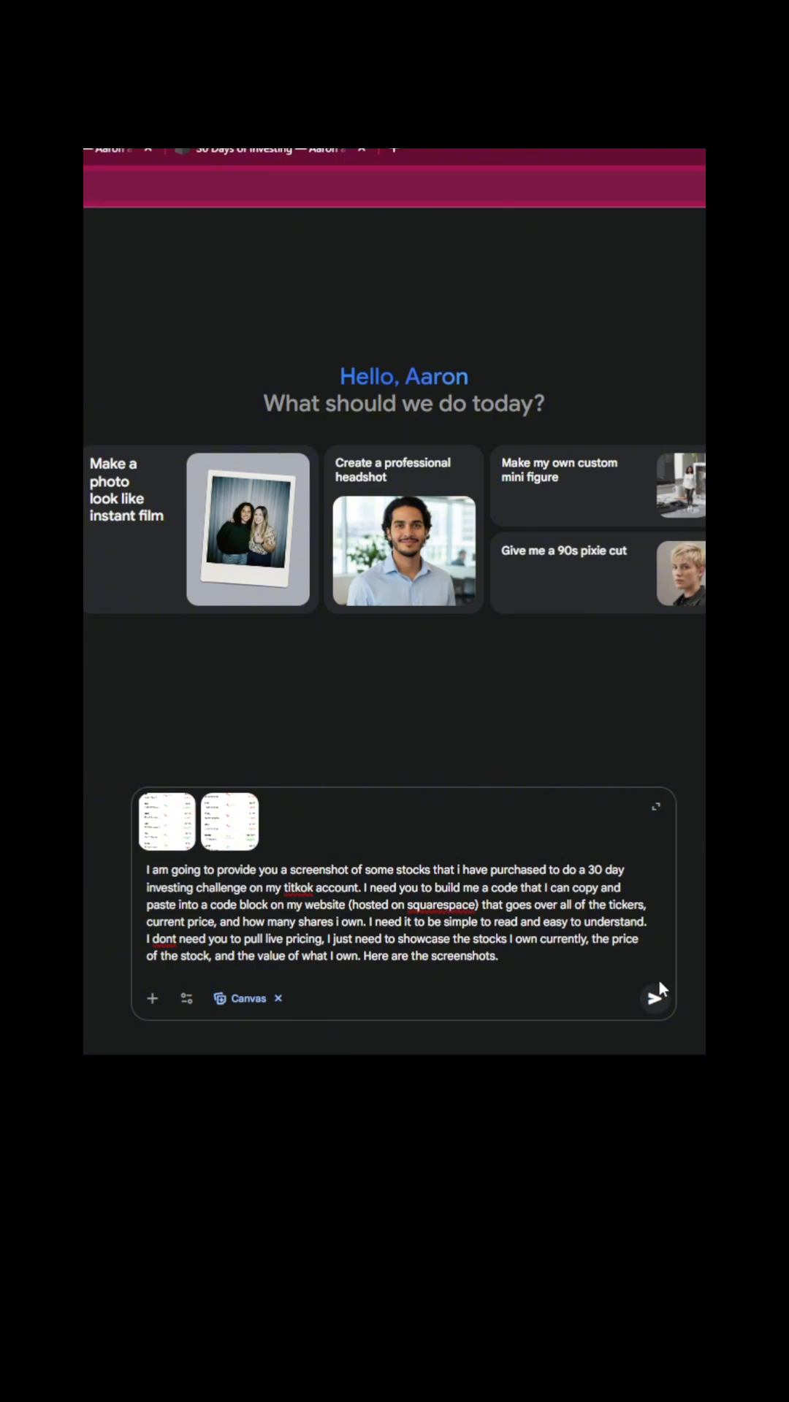
{"action": "left_click", "coordinate": [654, 999]}
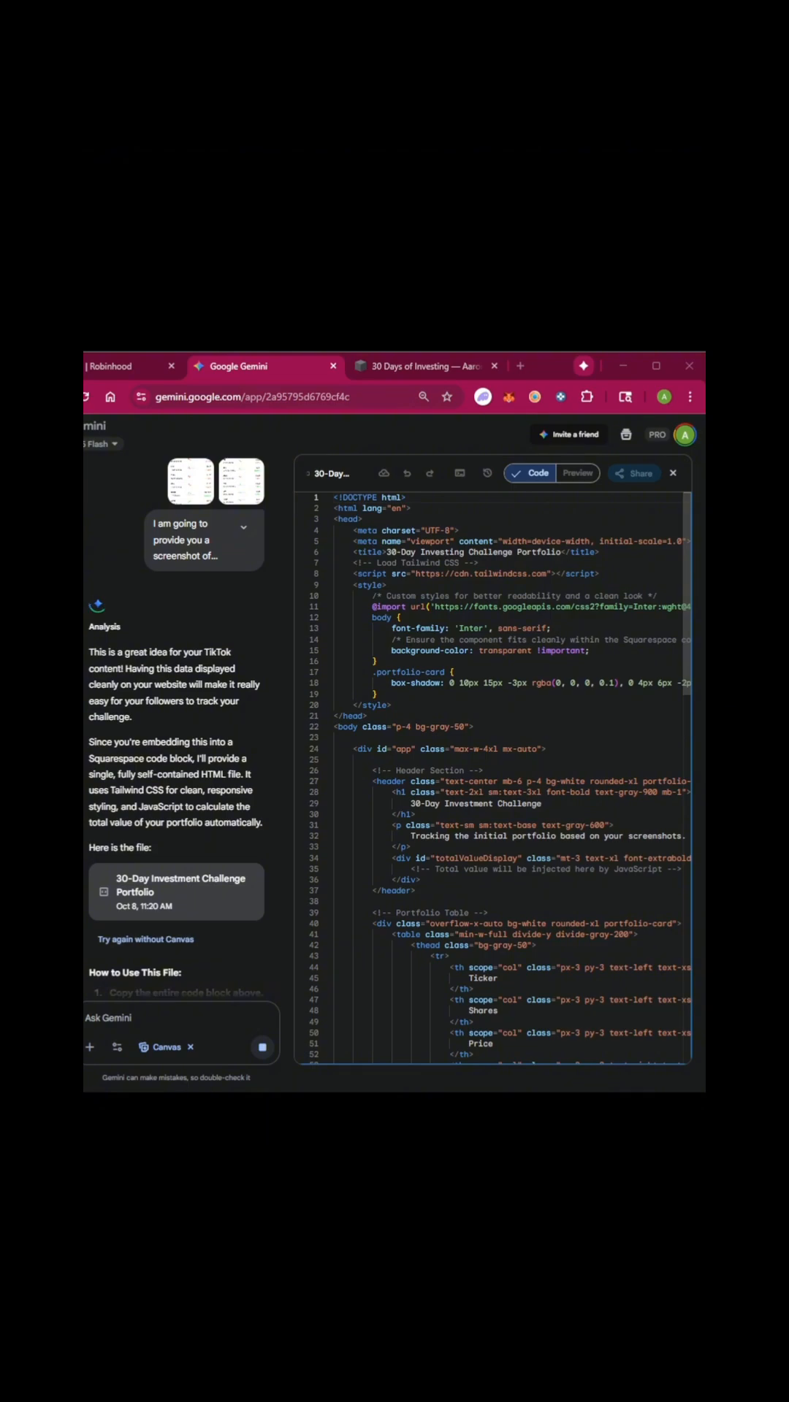
- Preview the 30-Day Investment Challenge table, then select all its HTML code in Gemini
{"action": "left_click", "coordinate": [577, 474]}
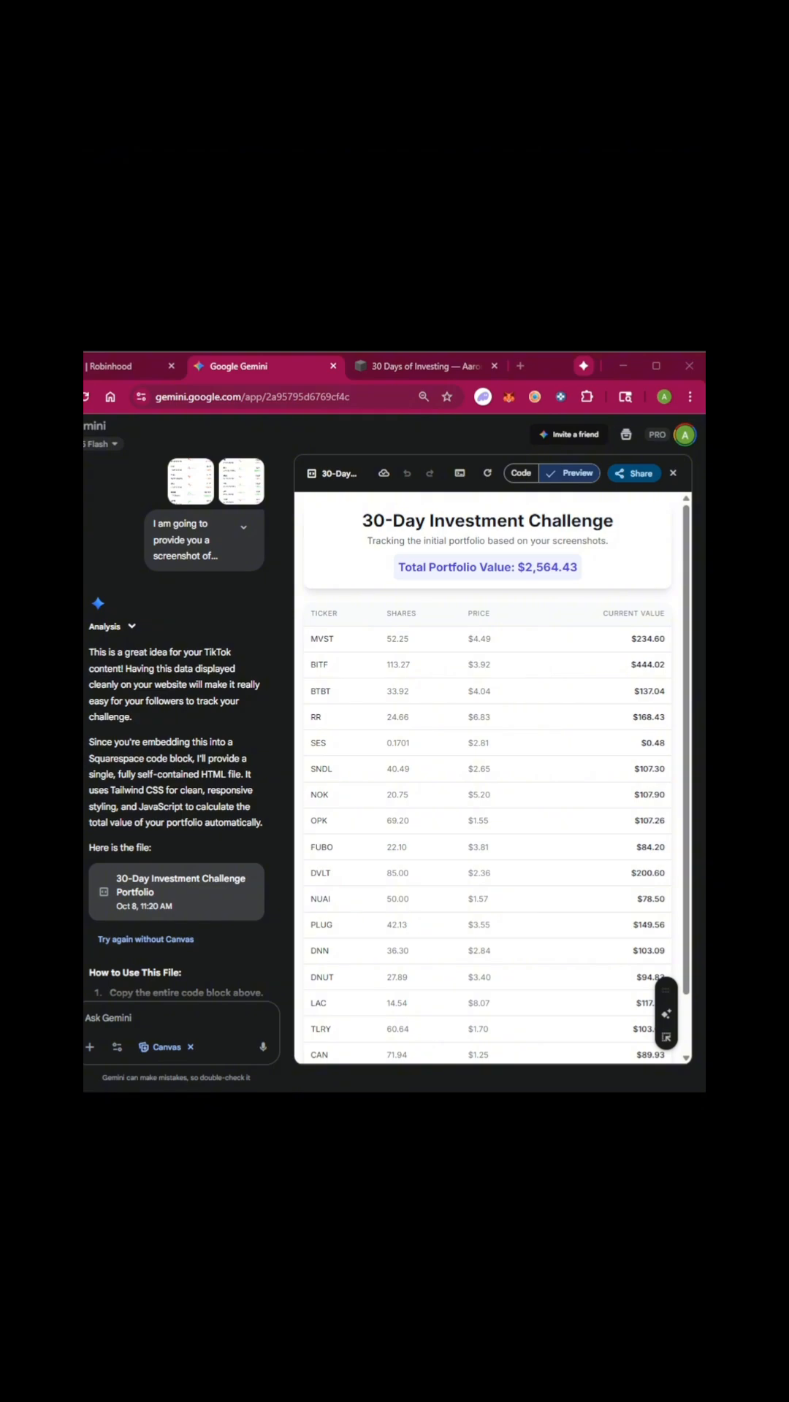
{"action": "left_click", "coordinate": [522, 473]}
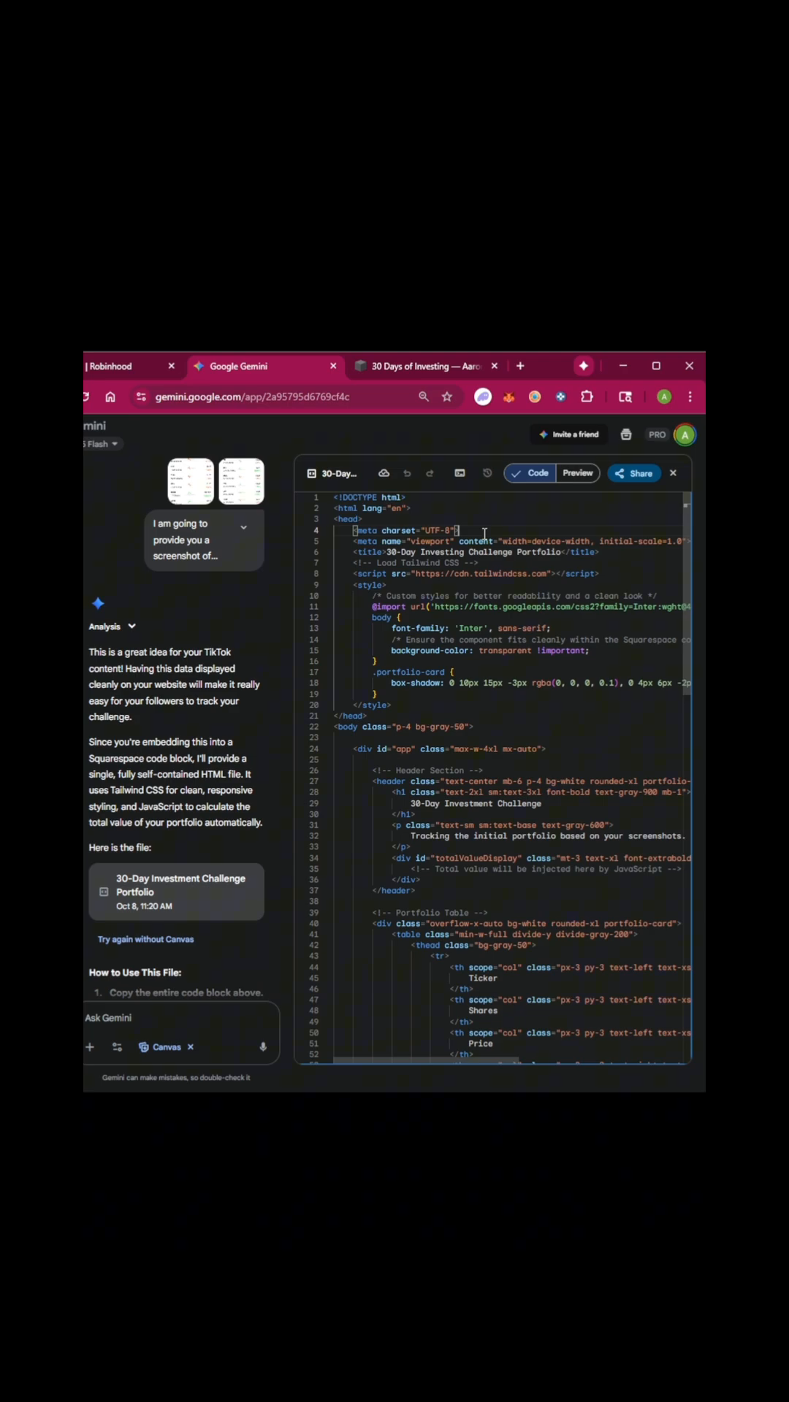
{"action": "key", "text": "ctrl+a"}
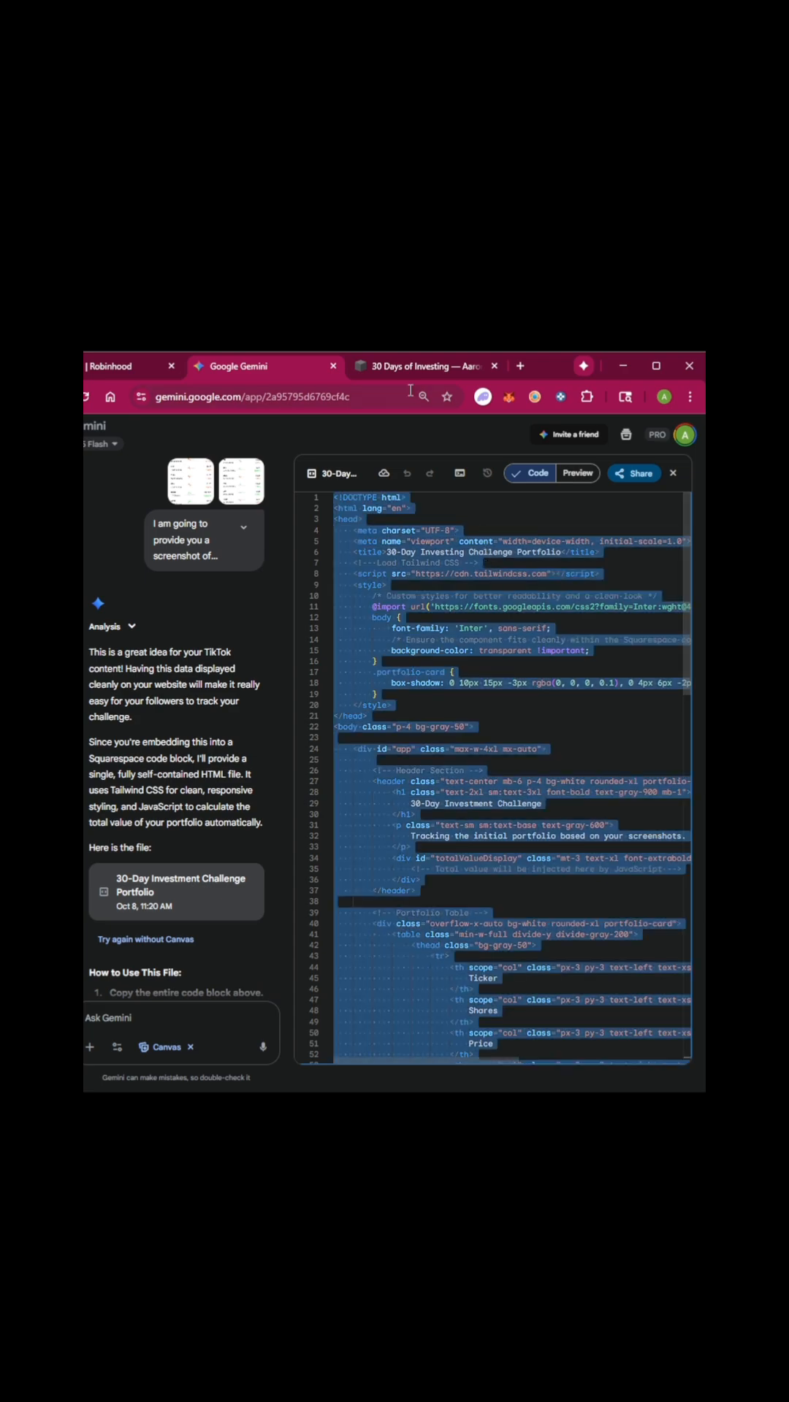
{"action": "left_click", "coordinate": [427, 366]}
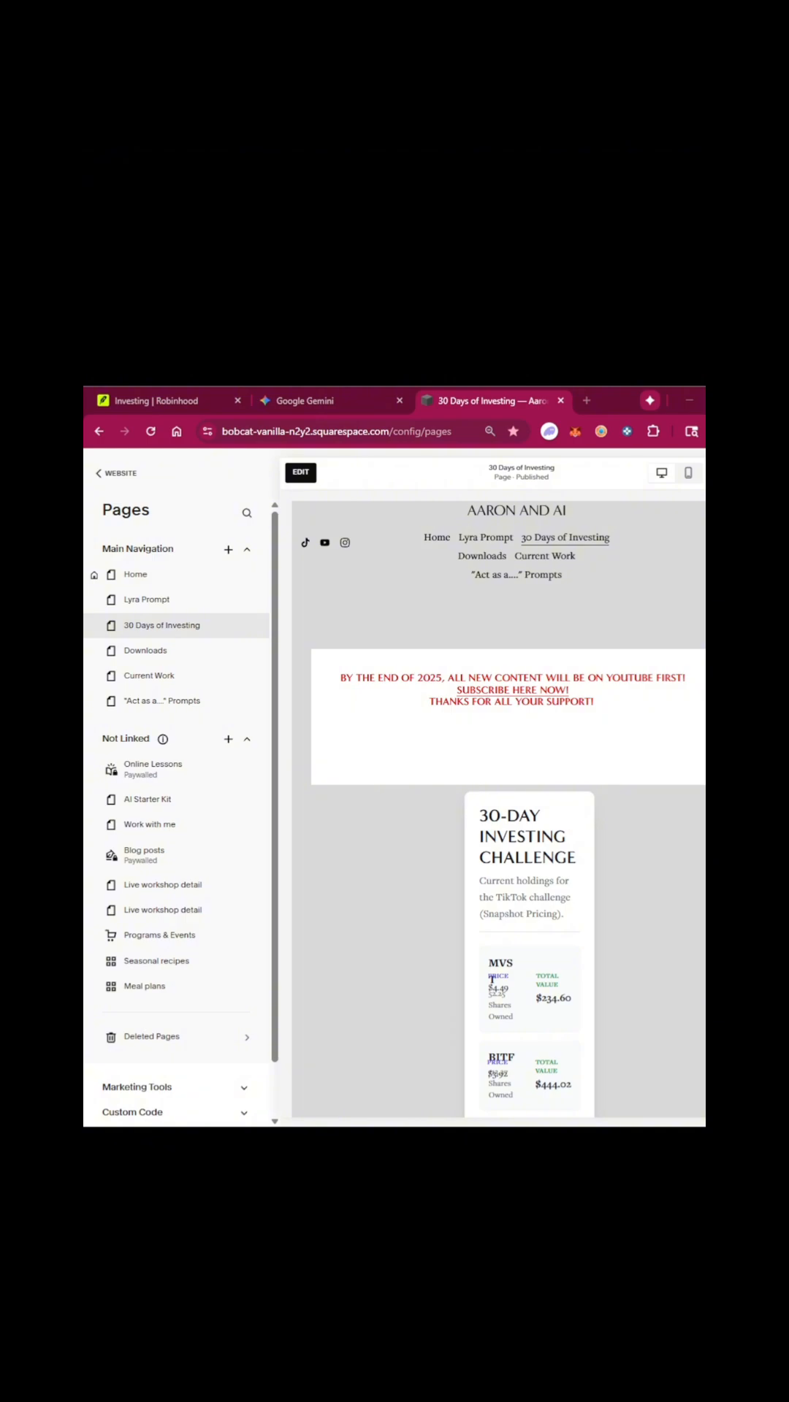
- Edit the 30 Days of Investing page and open its embedded code block for editing
{"action": "left_click", "coordinate": [301, 473]}
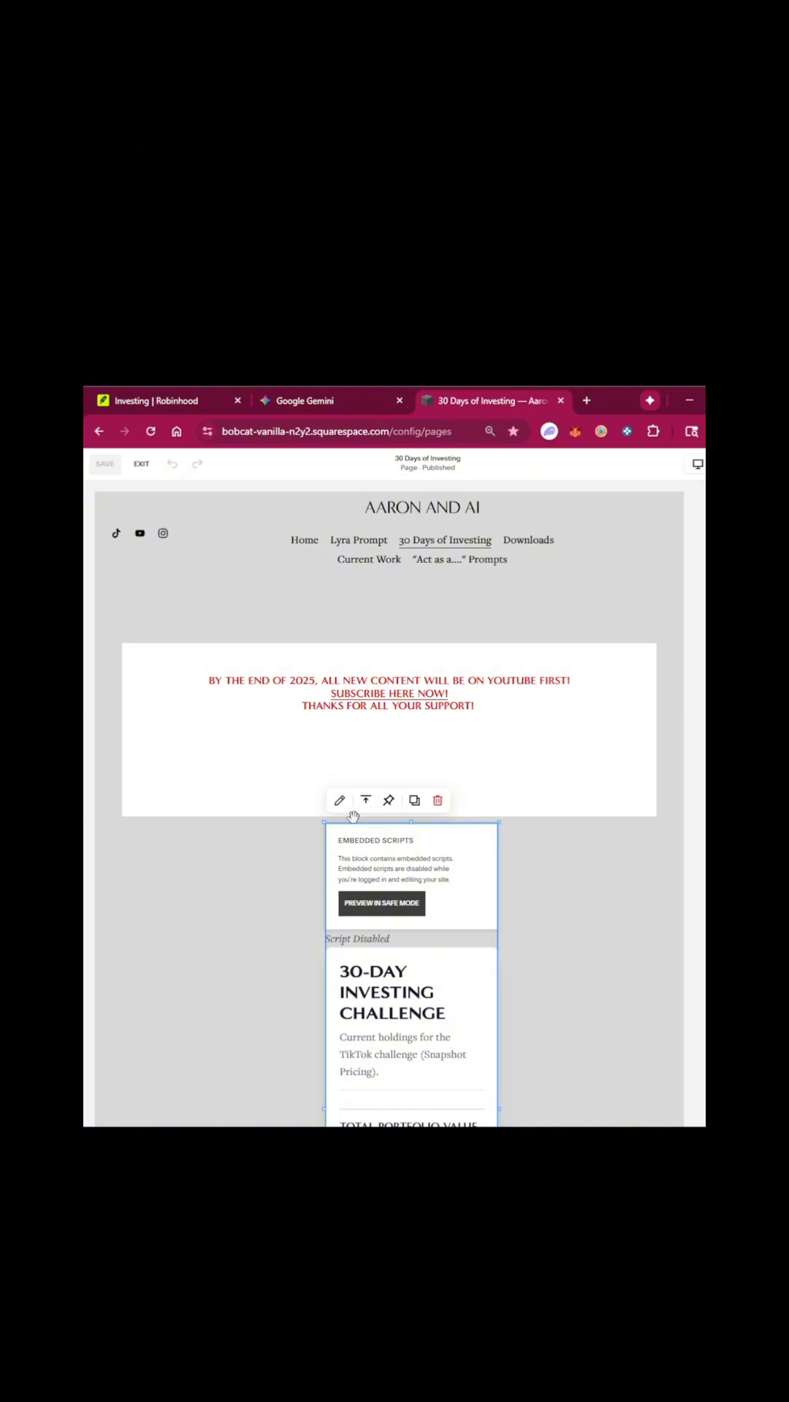
{"action": "left_click", "coordinate": [338, 800]}
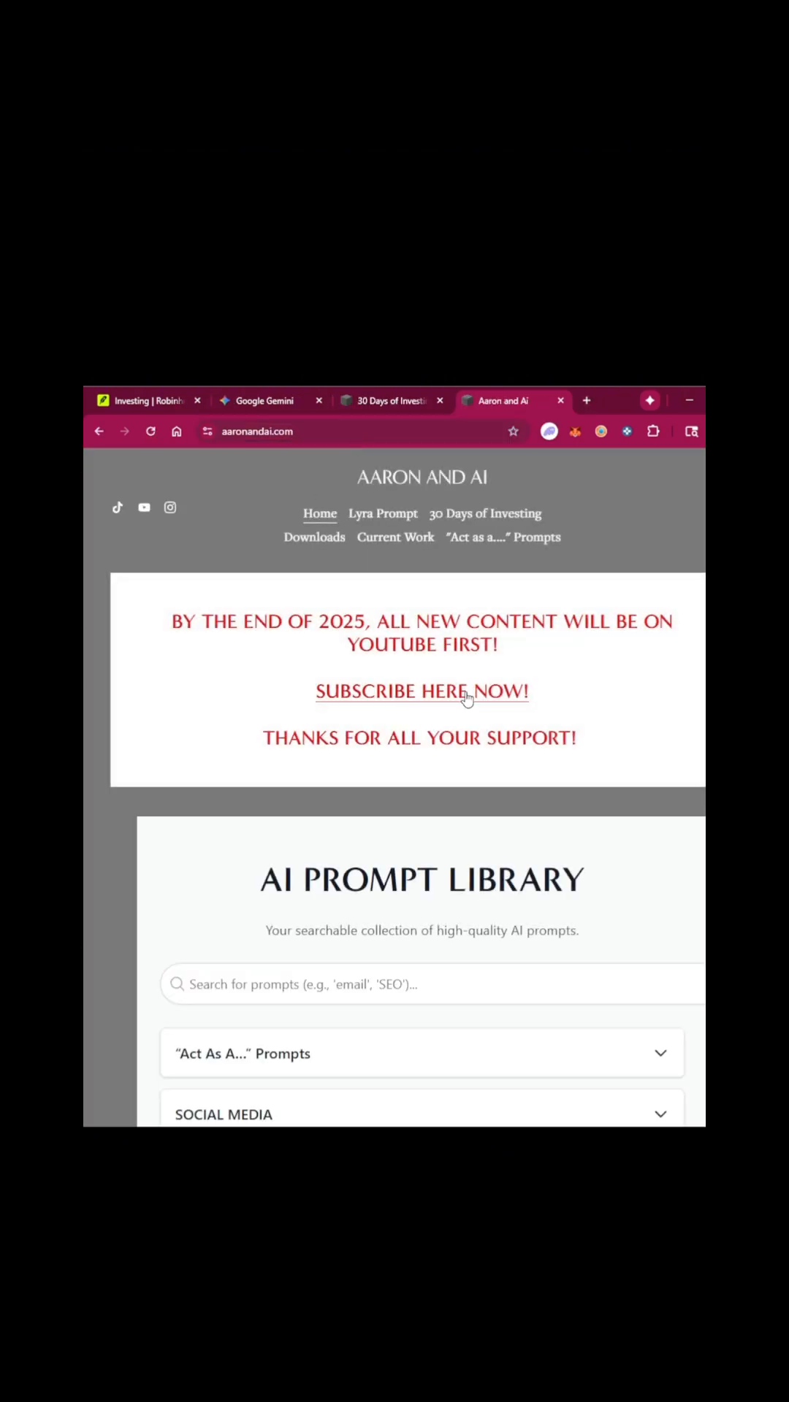
- Open the live 30 Days of Investing page and scroll through the table to the $2,564.43 total
{"action": "left_click", "coordinate": [485, 513]}
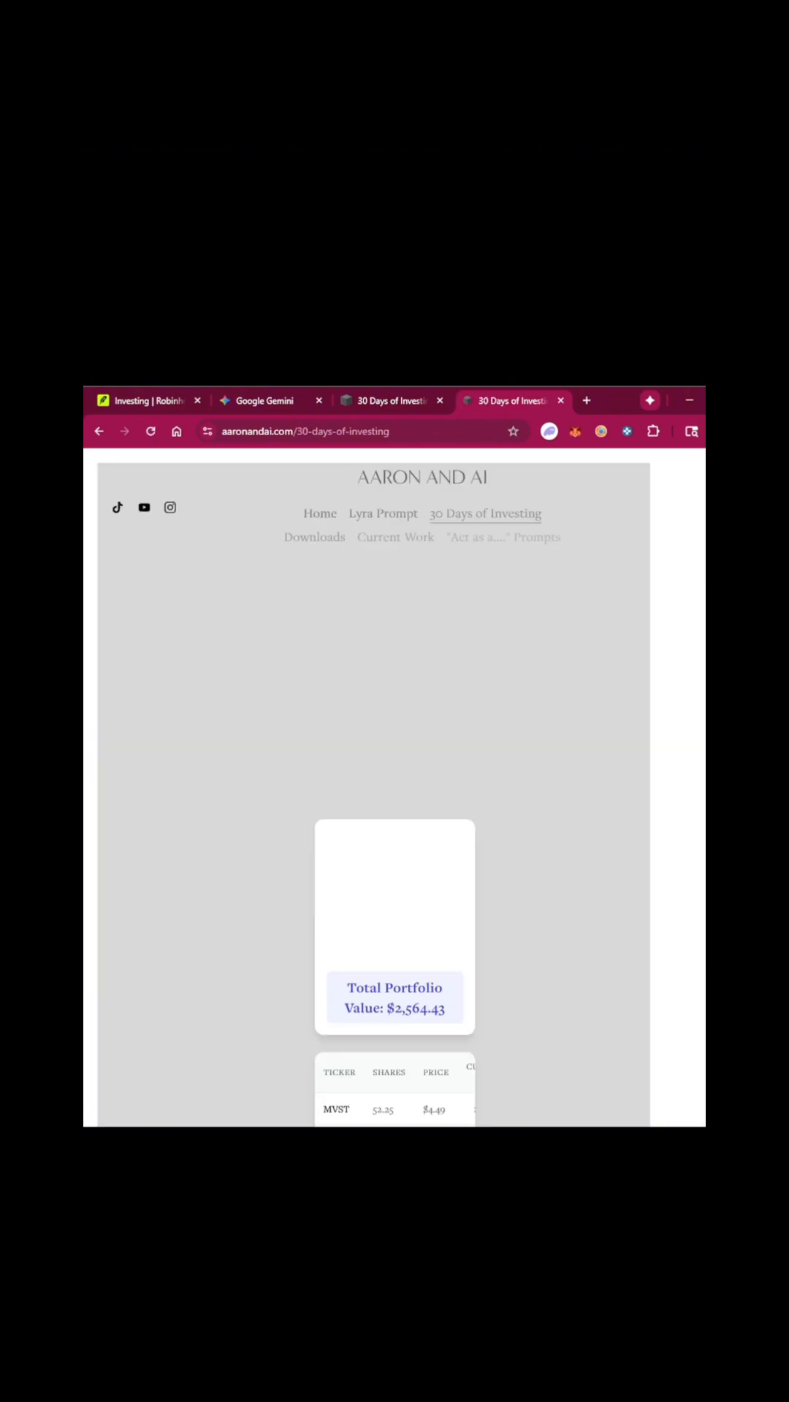
{"action": "scroll", "scroll_direction": "up", "scroll_amount": 3}
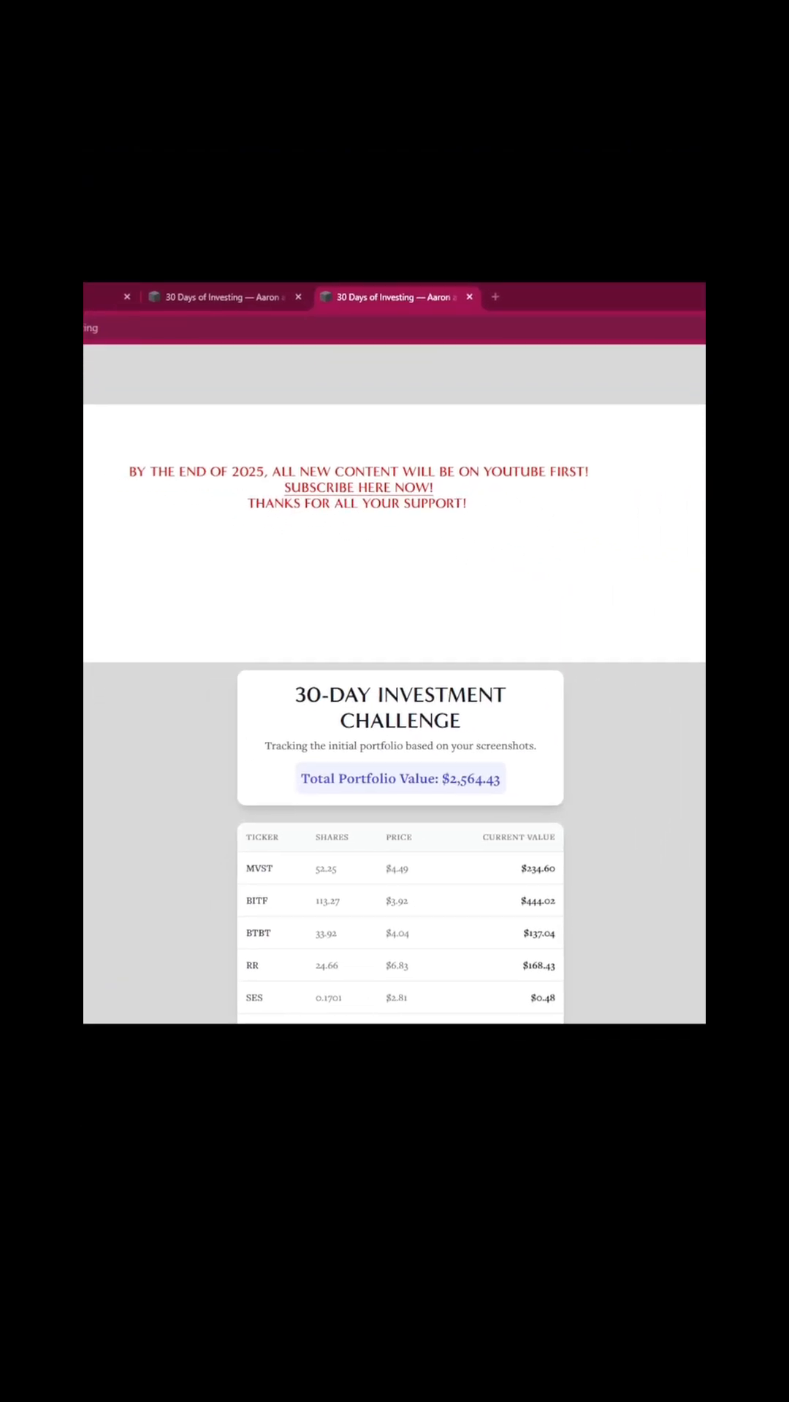
{"action": "scroll", "scroll_direction": "down", "scroll_amount": 3}
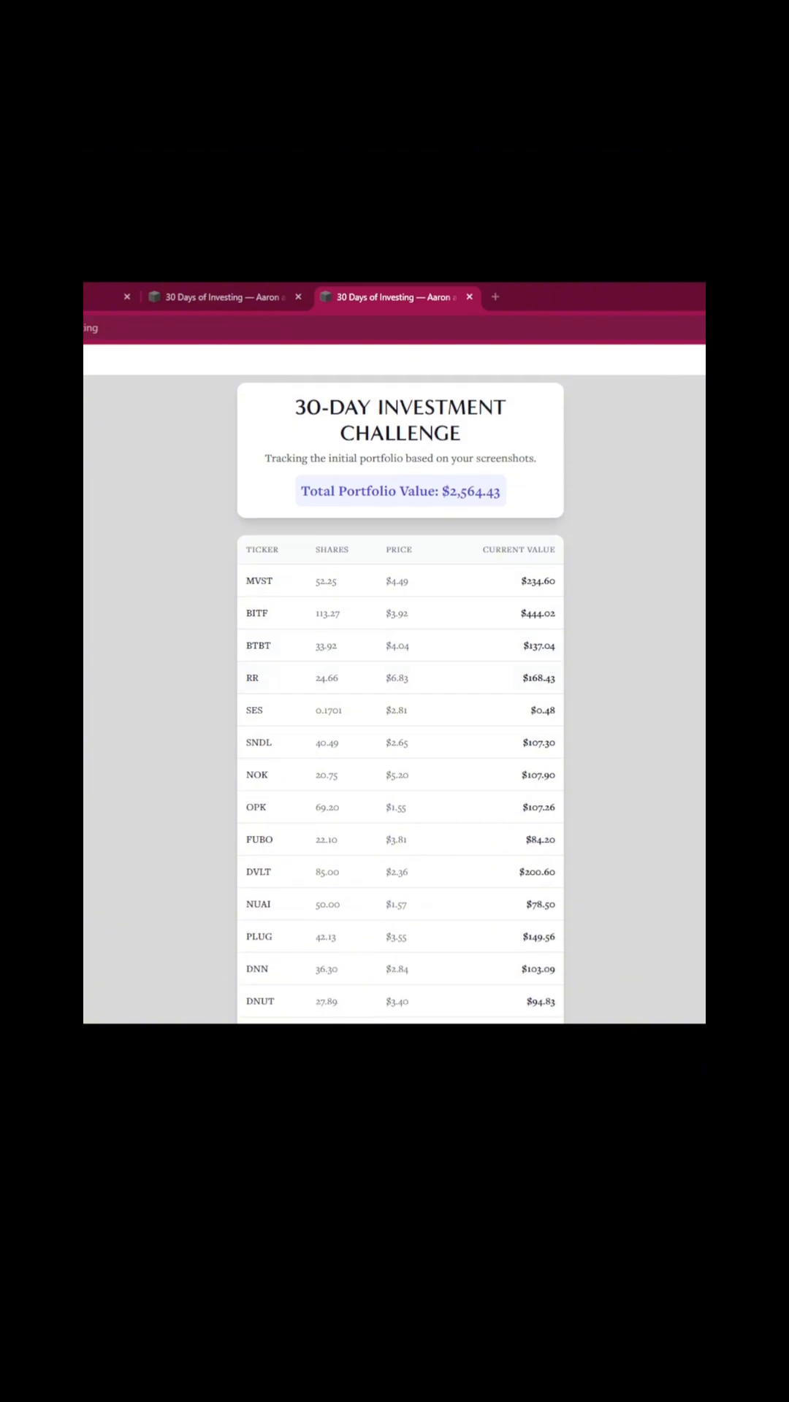
{"action": "scroll", "scroll_direction": "down", "scroll_amount": 3}
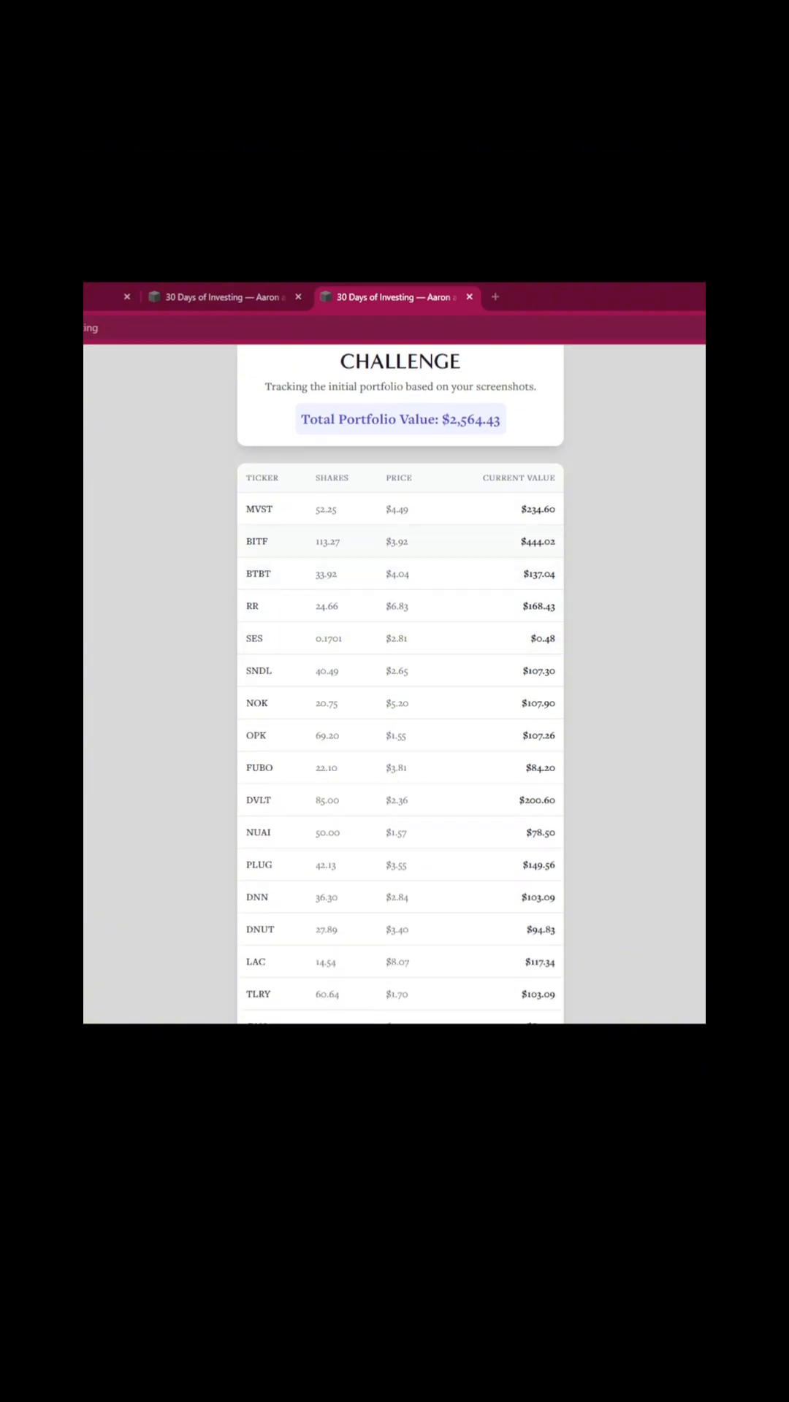
{"action": "scroll", "scroll_direction": "down", "scroll_amount": 3}
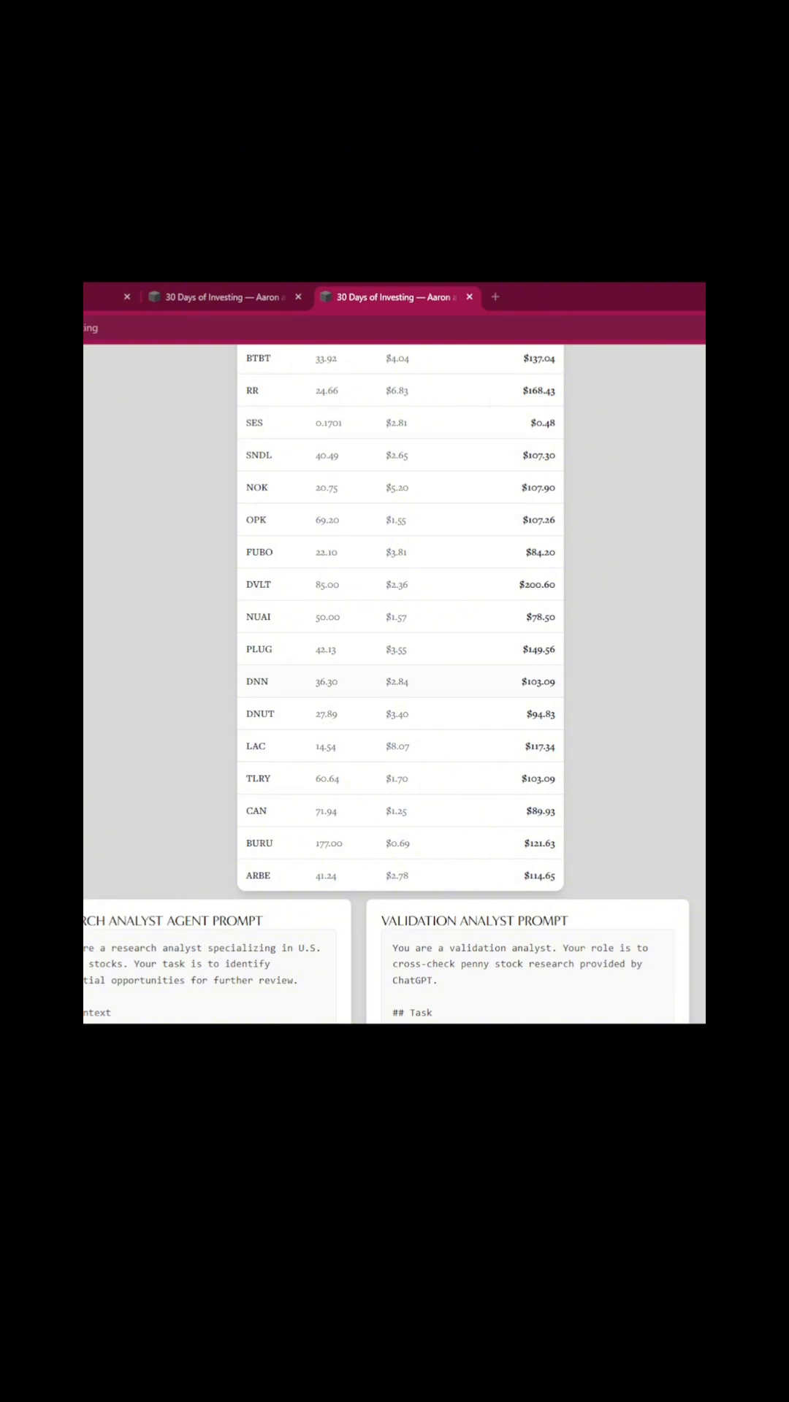
{"action": "scroll", "scroll_direction": "up", "scroll_amount": 3}
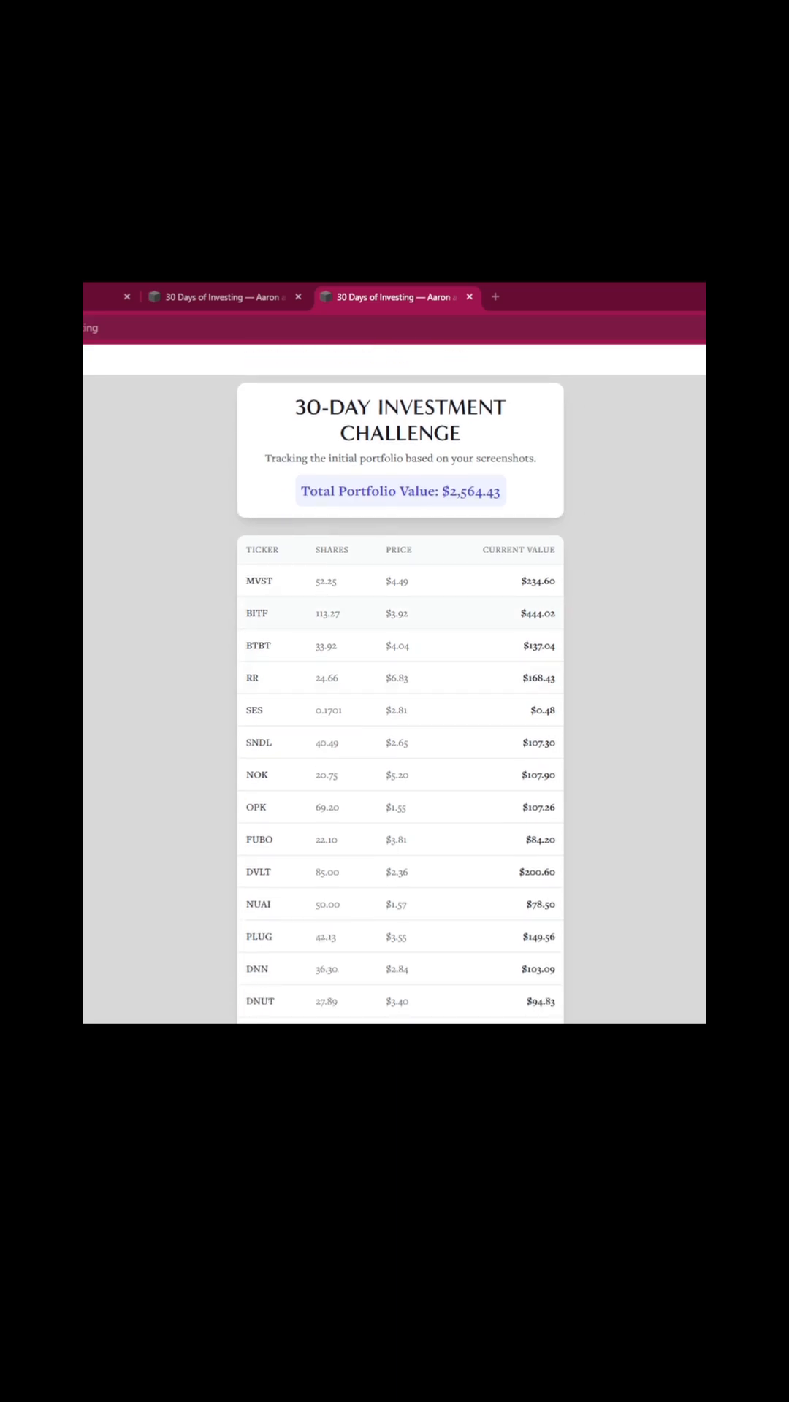
{"action": "scroll", "scroll_direction": "down", "scroll_amount": 3}
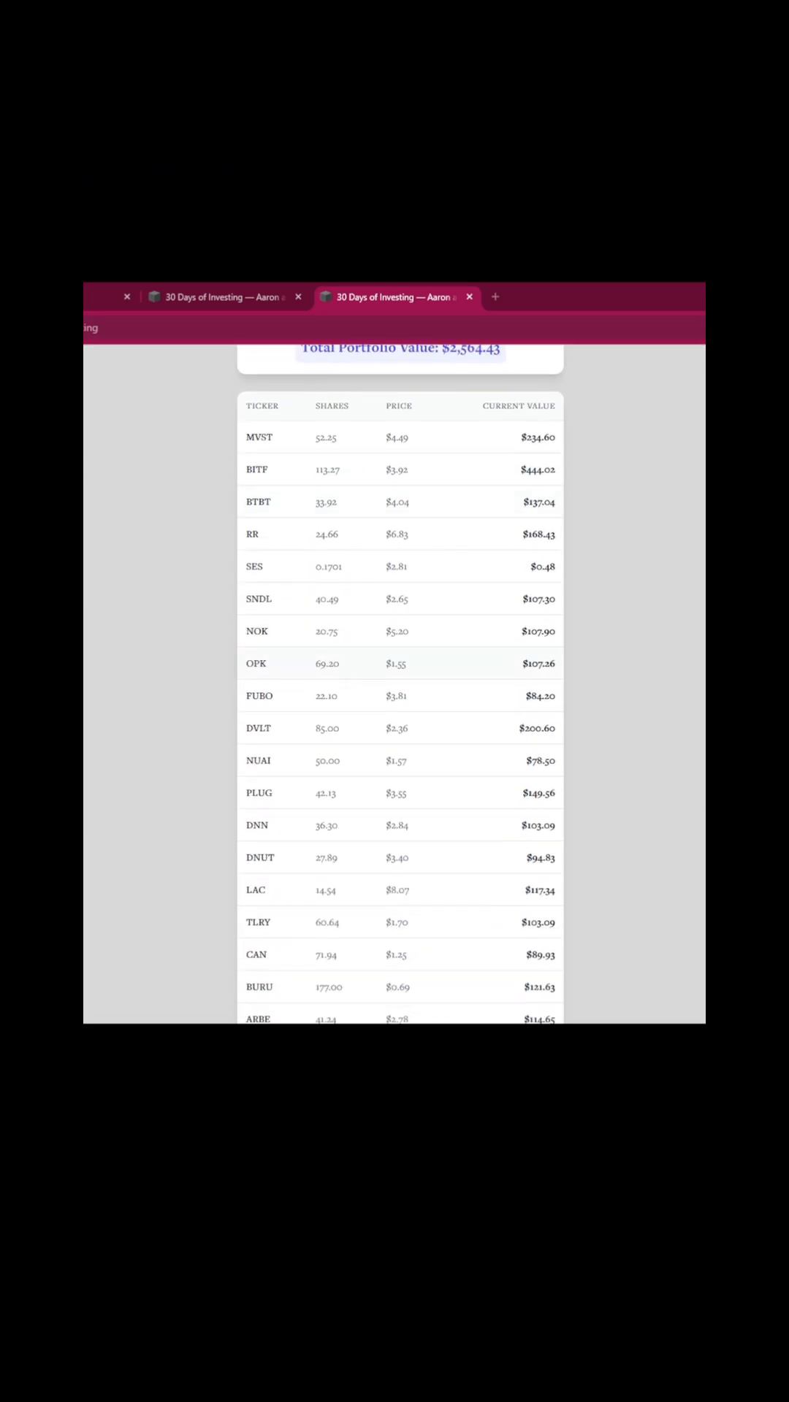